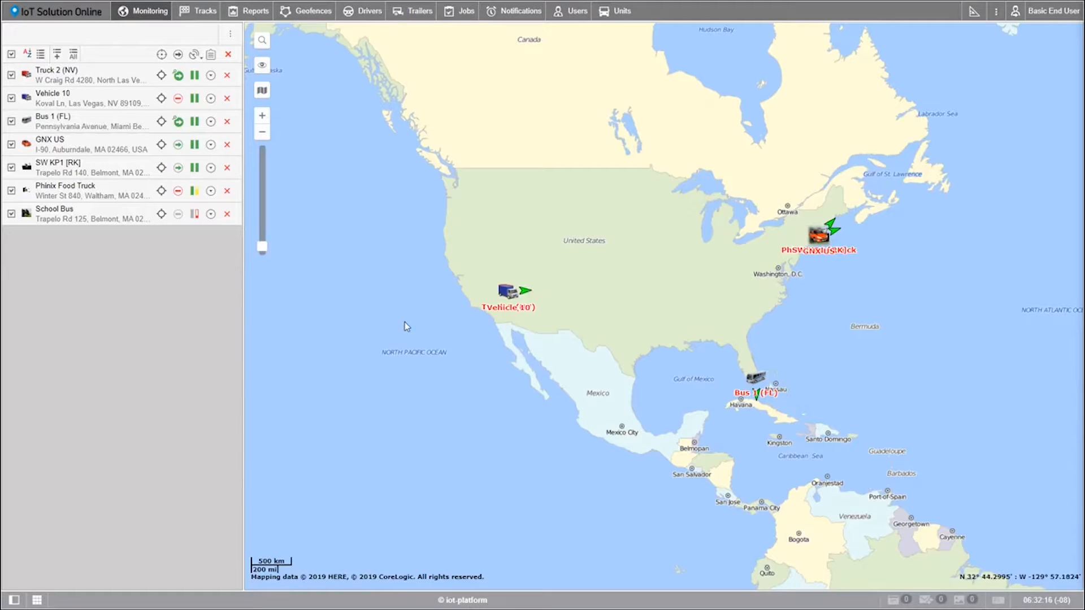
mouse_move(465, 229)
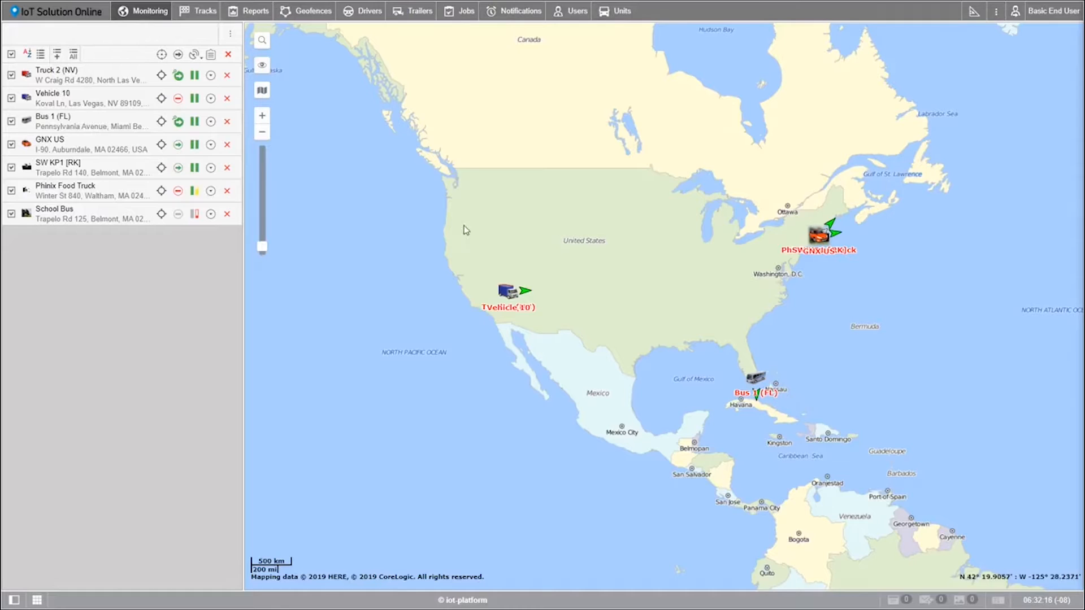
In Reports, choose the Parking Time Report template with [All Demo Units] as the object
click(255, 10)
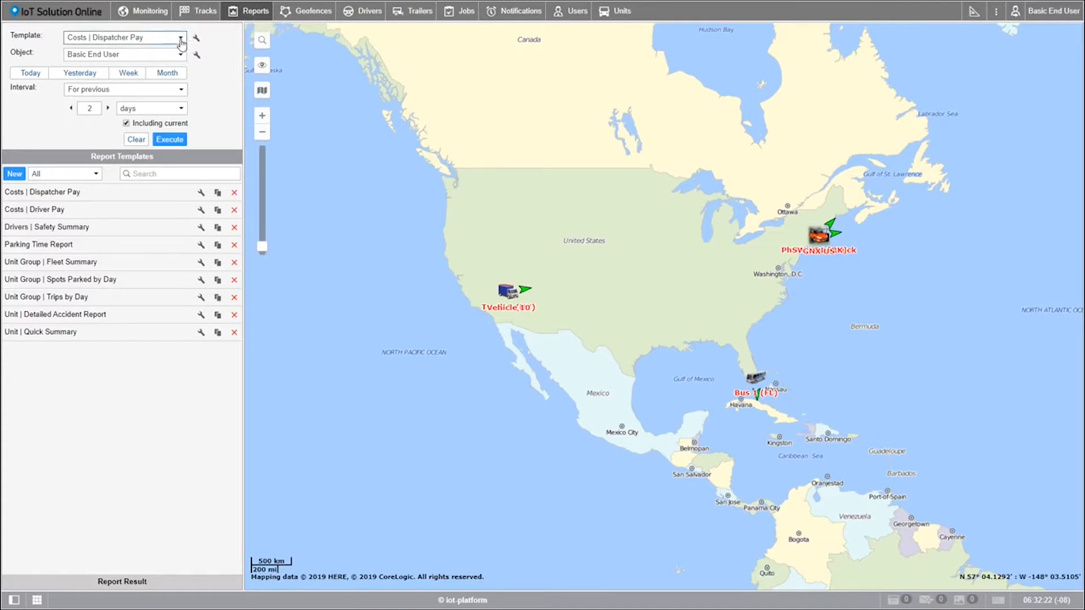
click(181, 39)
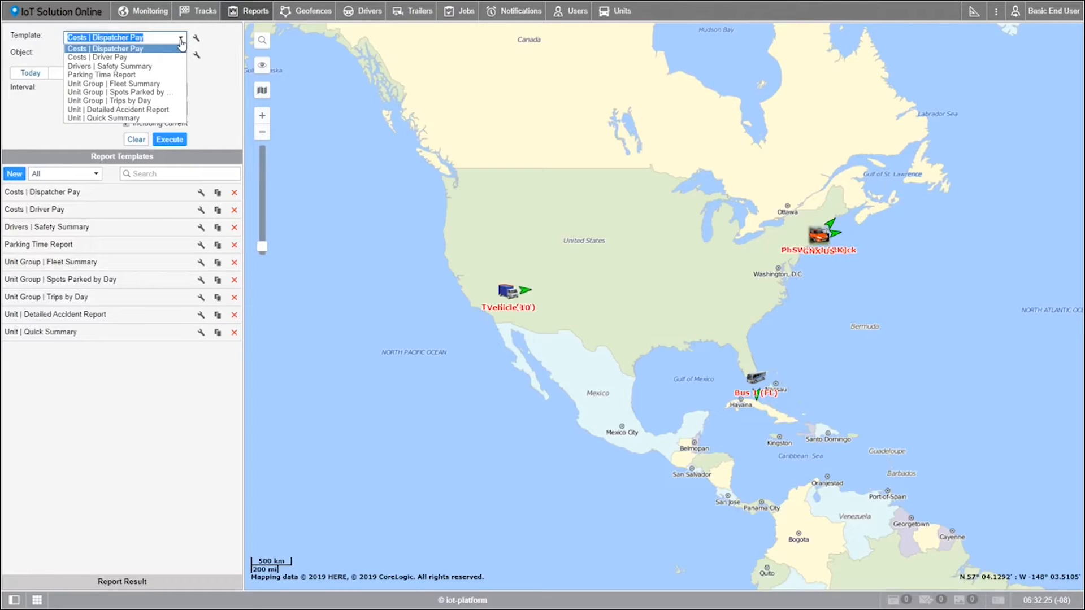
mouse_move(97, 57)
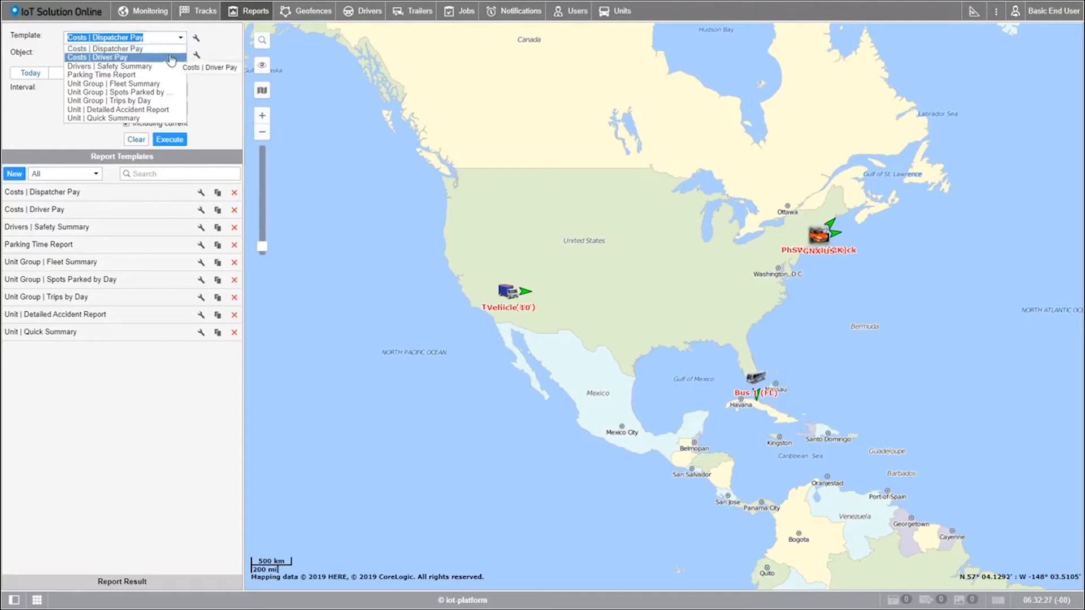
mouse_move(102, 74)
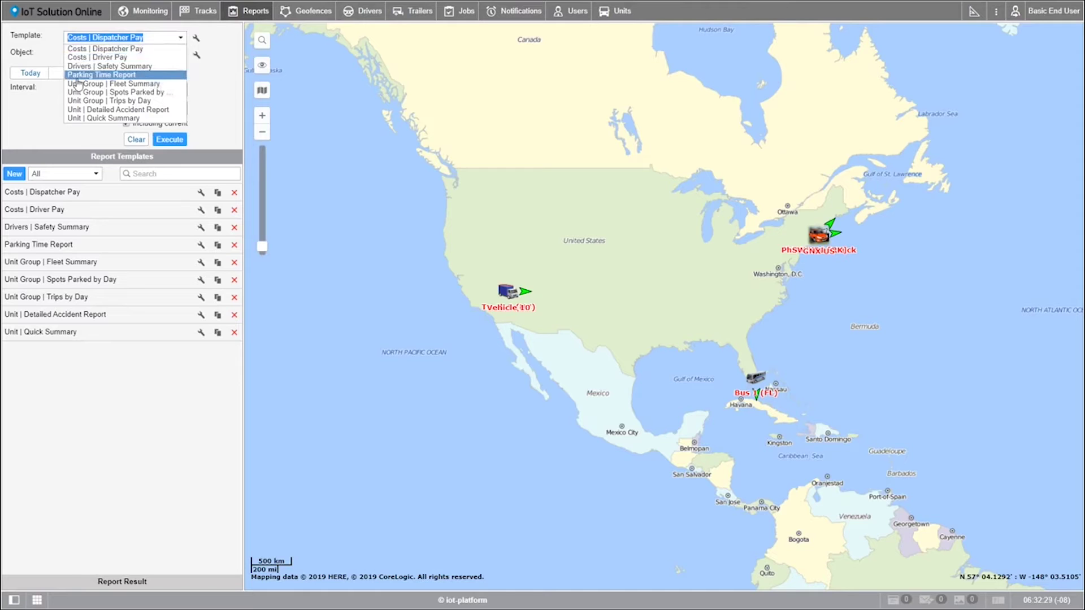
click(103, 75)
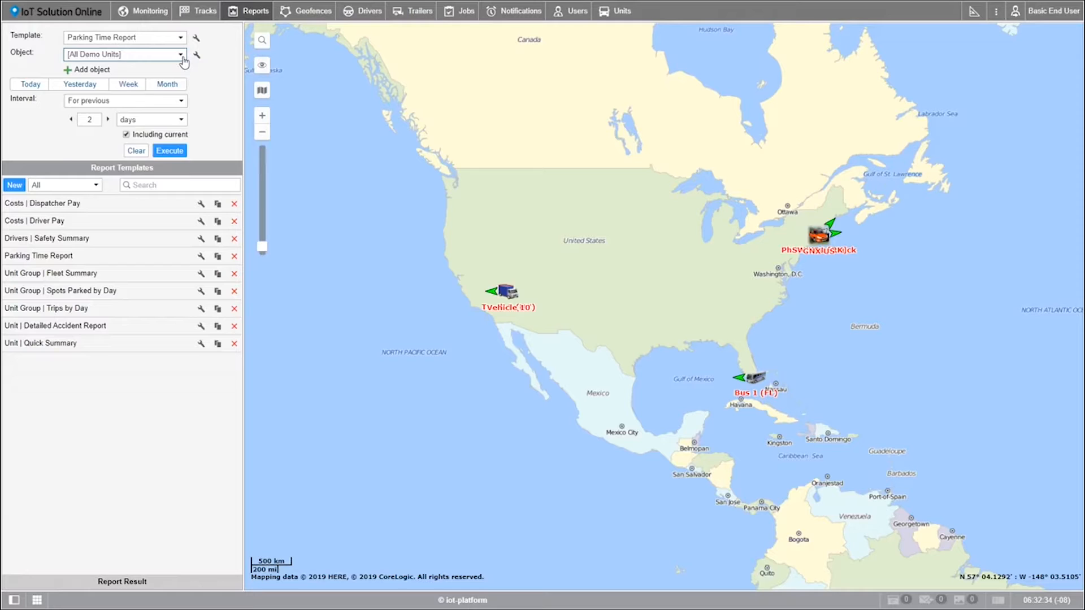
click(181, 54)
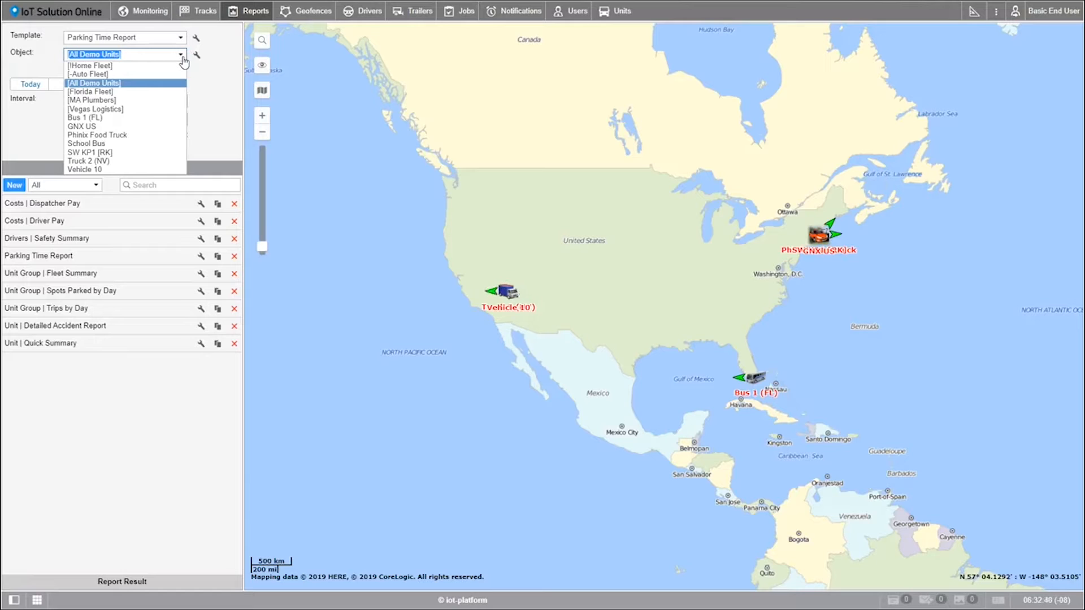
mouse_move(97, 135)
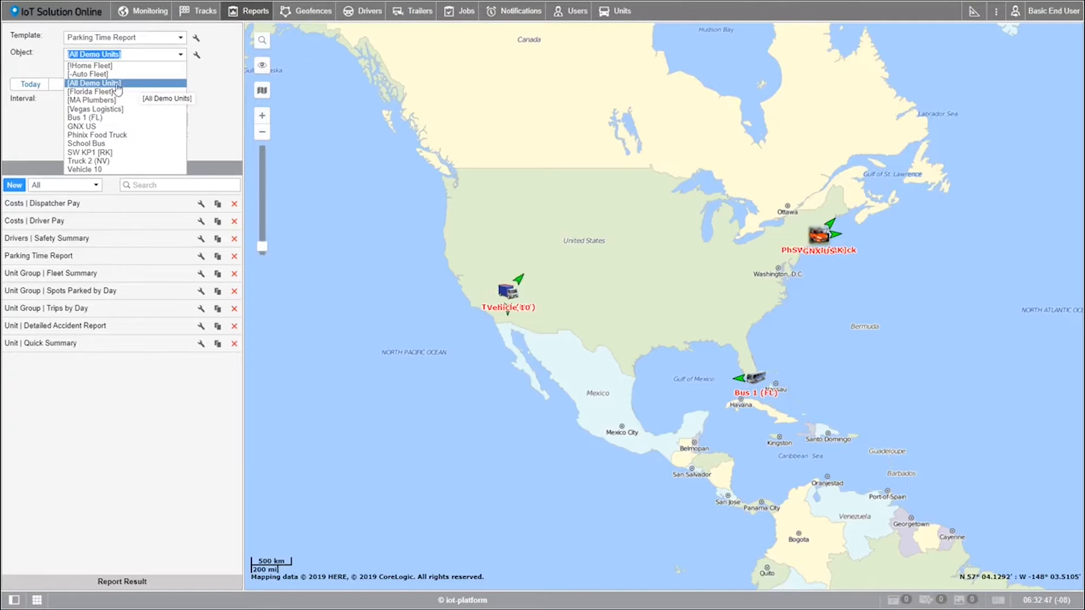
click(94, 82)
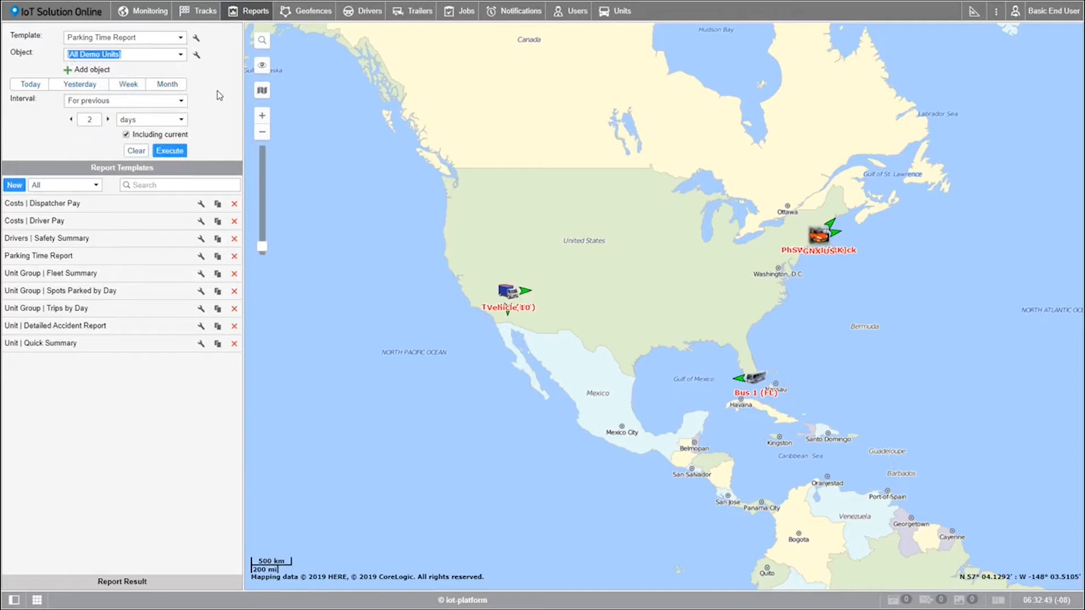
mouse_move(185, 102)
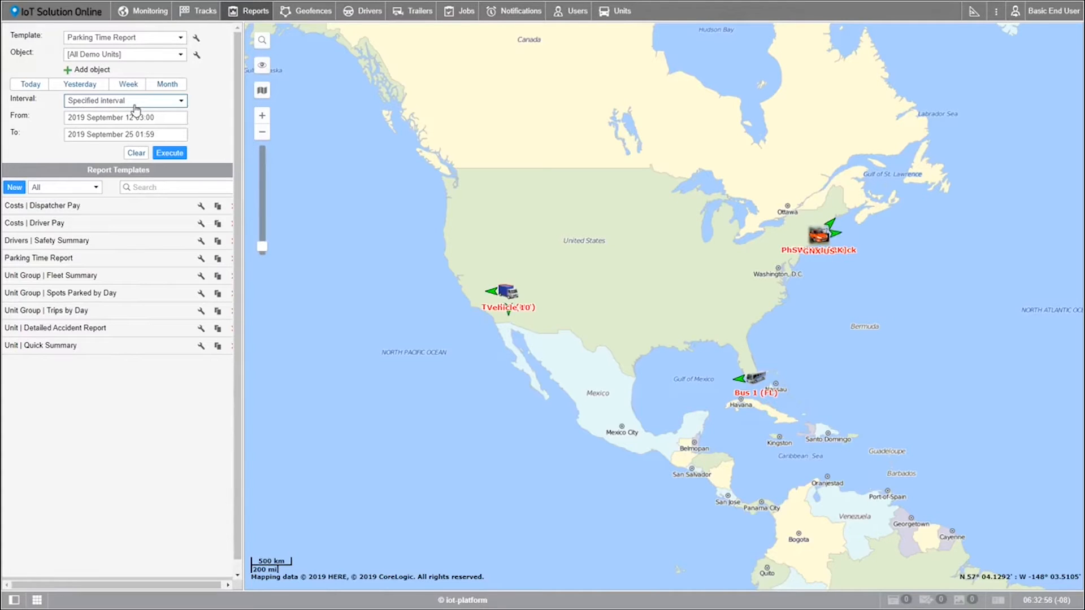
Start the period on 13 September, then switch the interval to a relative 'For previous' range
click(124, 116)
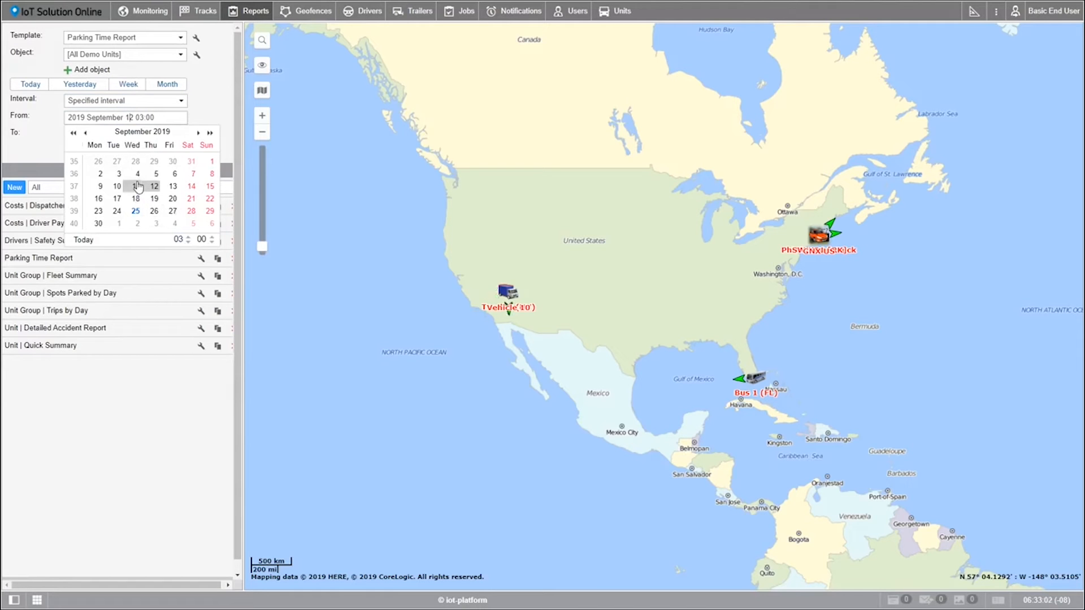
click(190, 237)
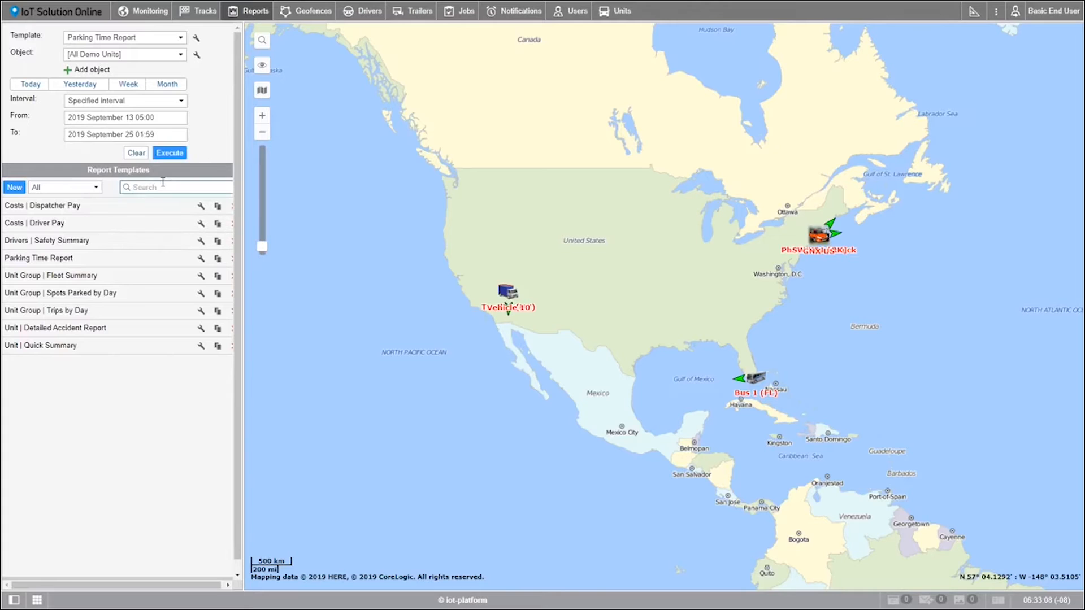
click(125, 134)
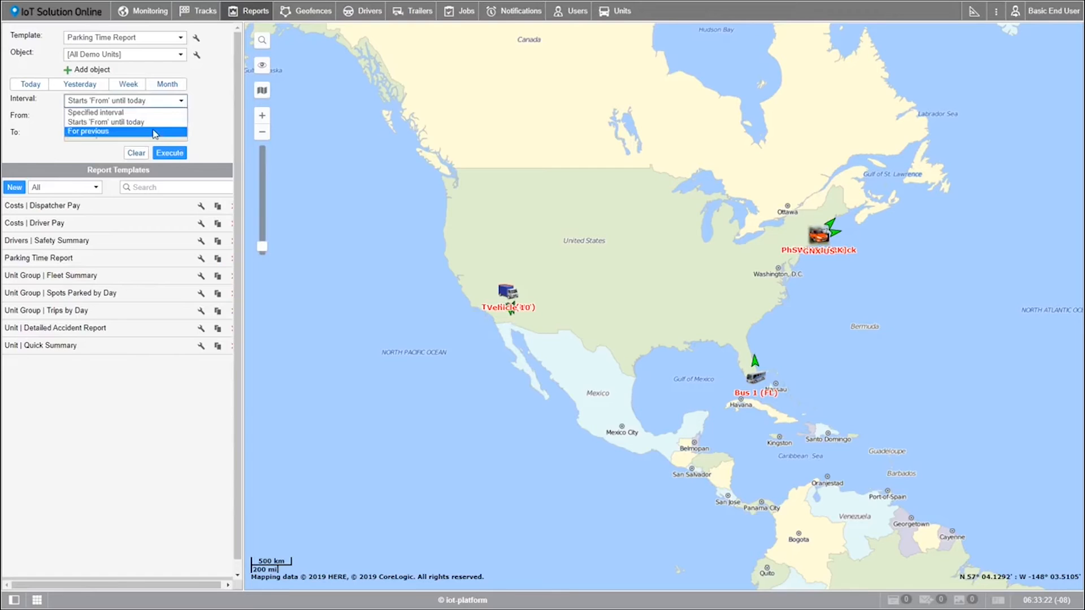
click(88, 131)
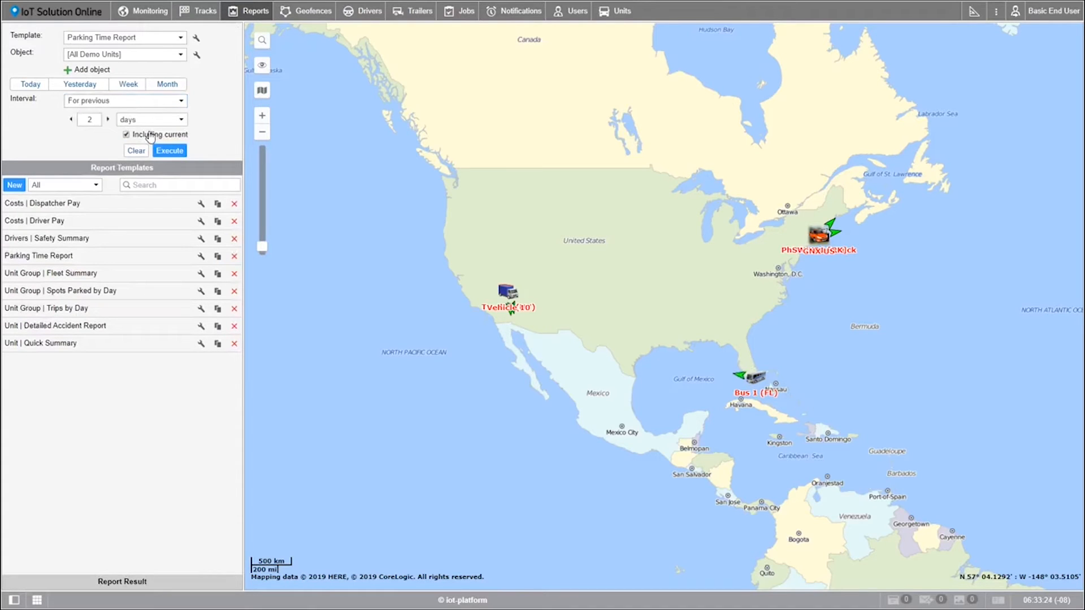
mouse_move(99, 151)
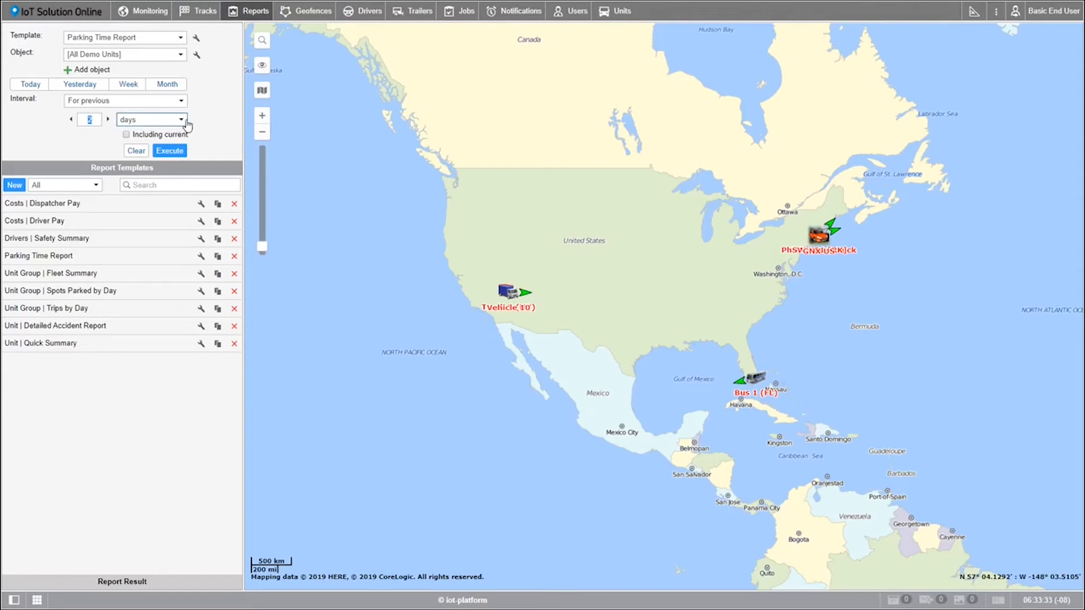
Count the previous period in weeks and include the current week
click(182, 119)
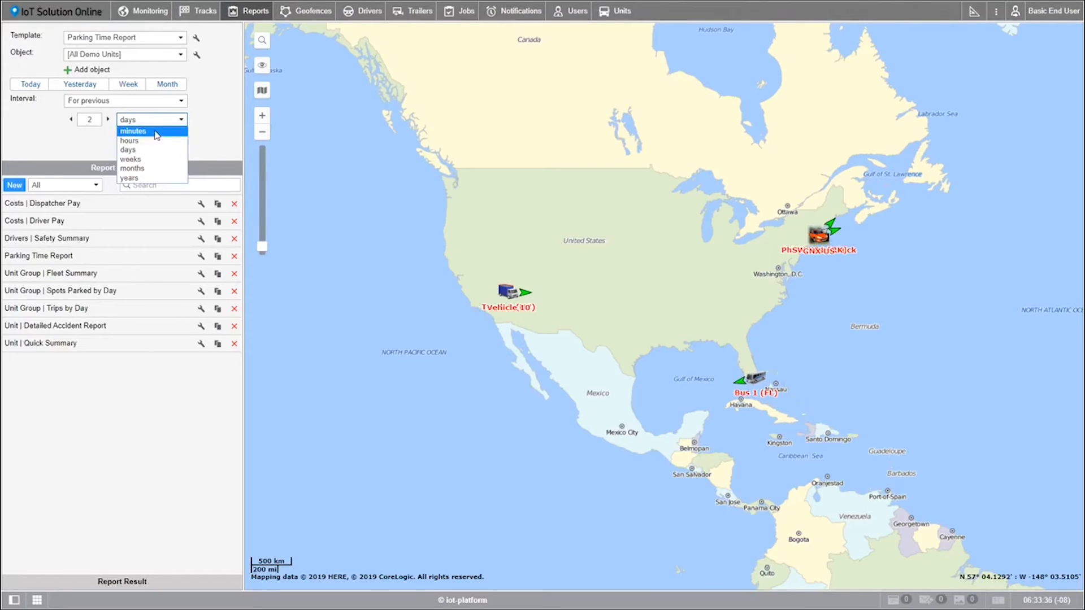
mouse_move(150, 159)
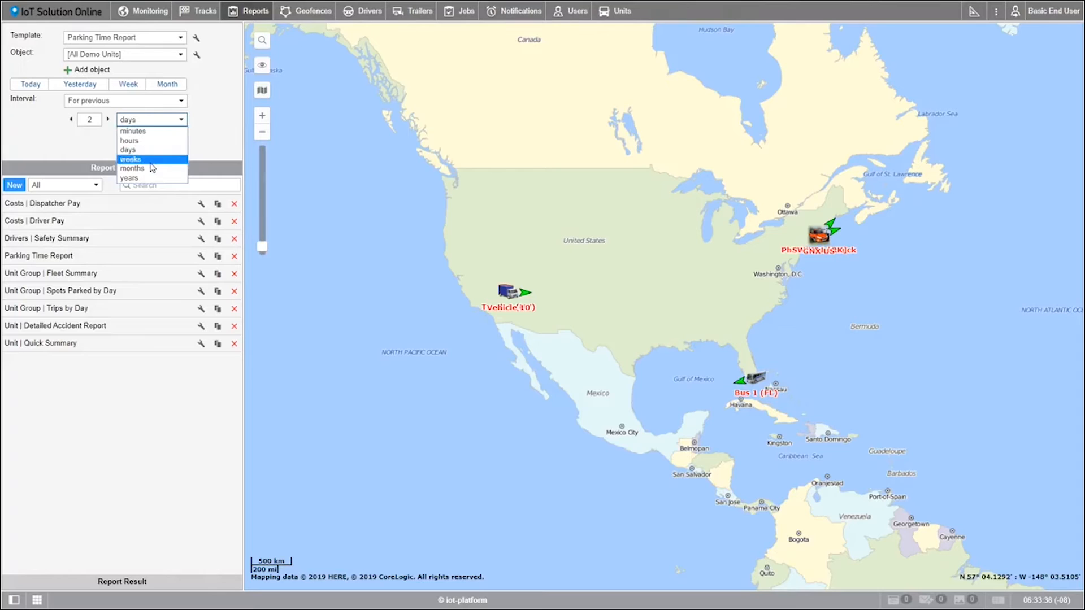
mouse_move(146, 150)
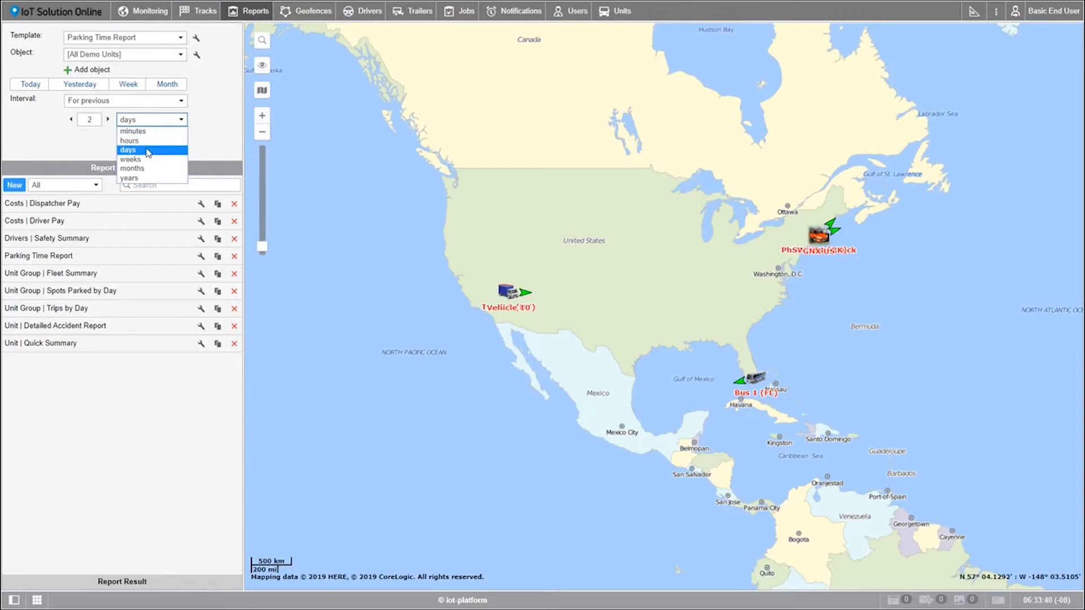
click(130, 160)
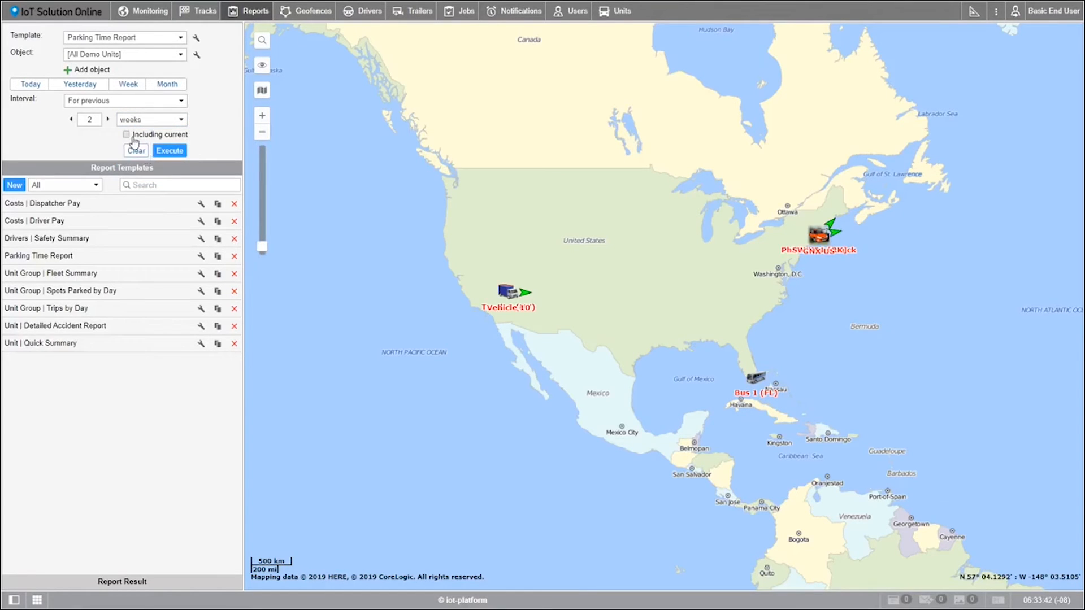
click(125, 135)
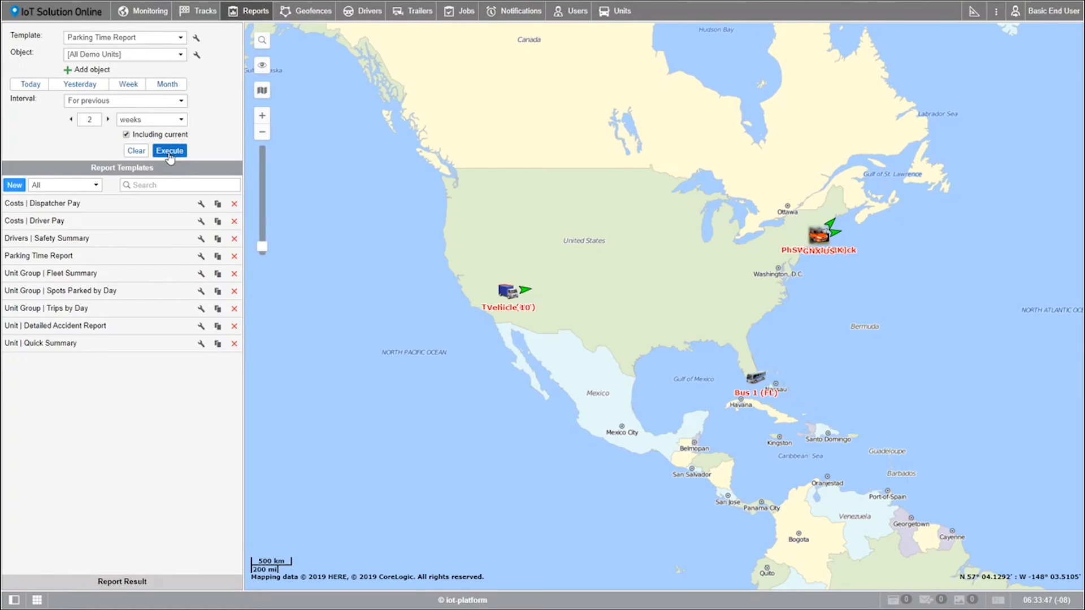
Execute the report so the Report Result panel with Statistics and Parkings loads under the map
click(168, 150)
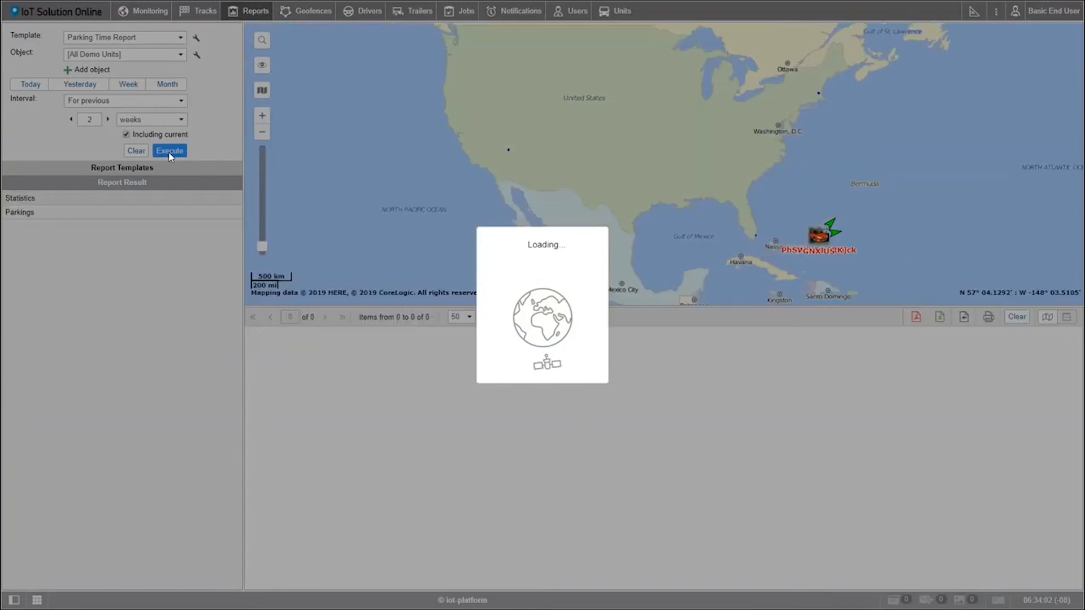
click(169, 150)
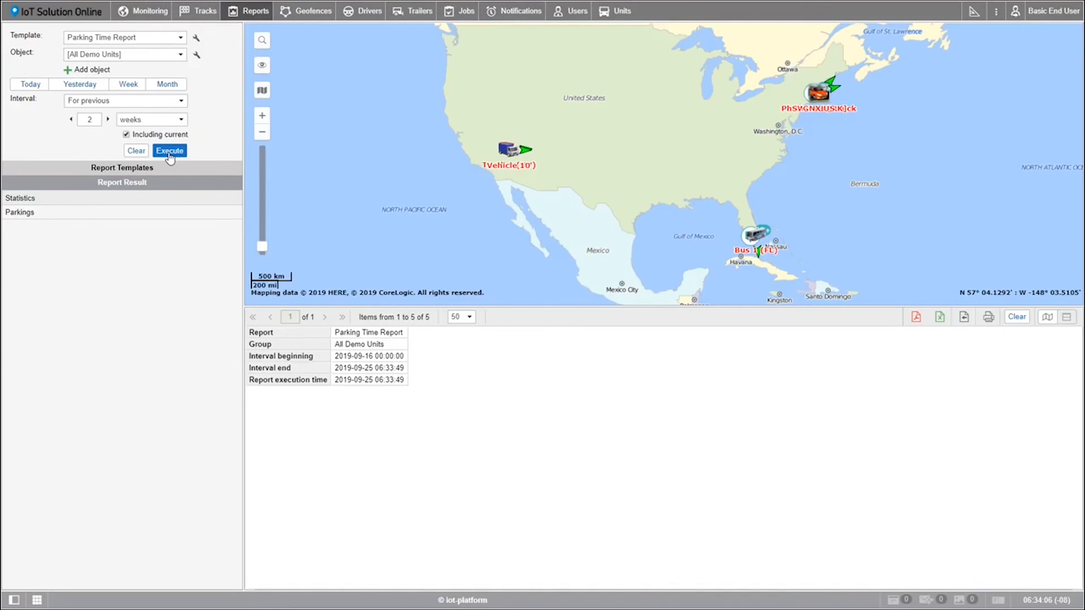
mouse_move(1041, 341)
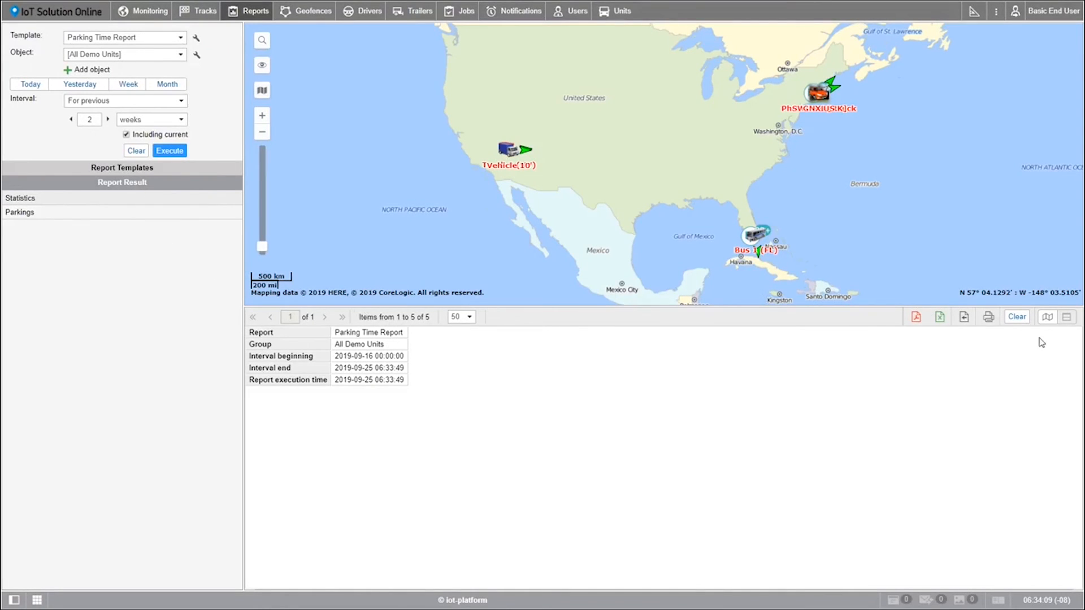
mouse_move(579, 438)
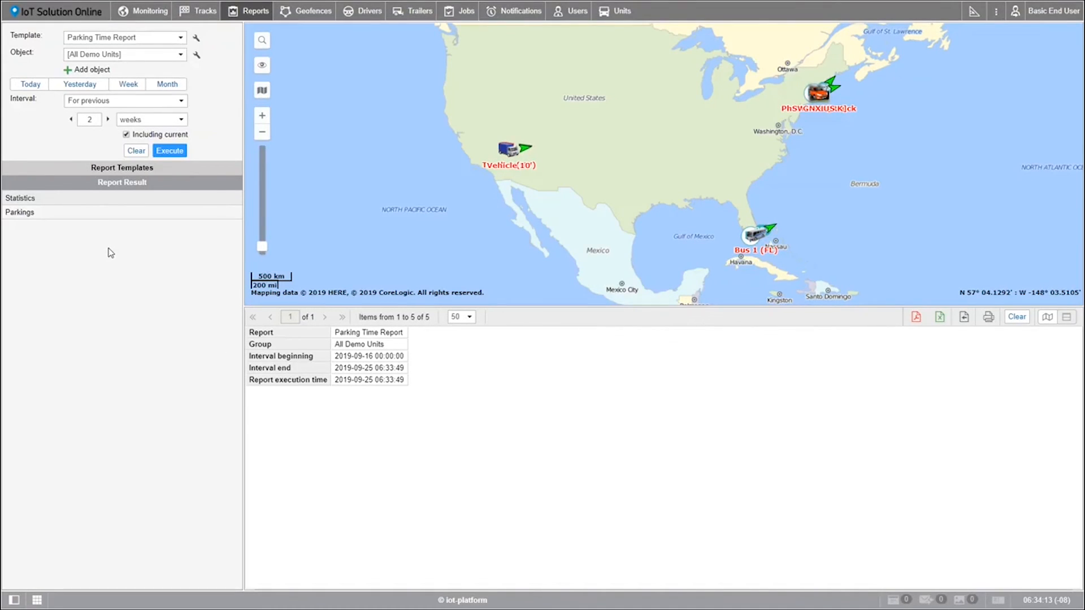
mouse_move(224, 254)
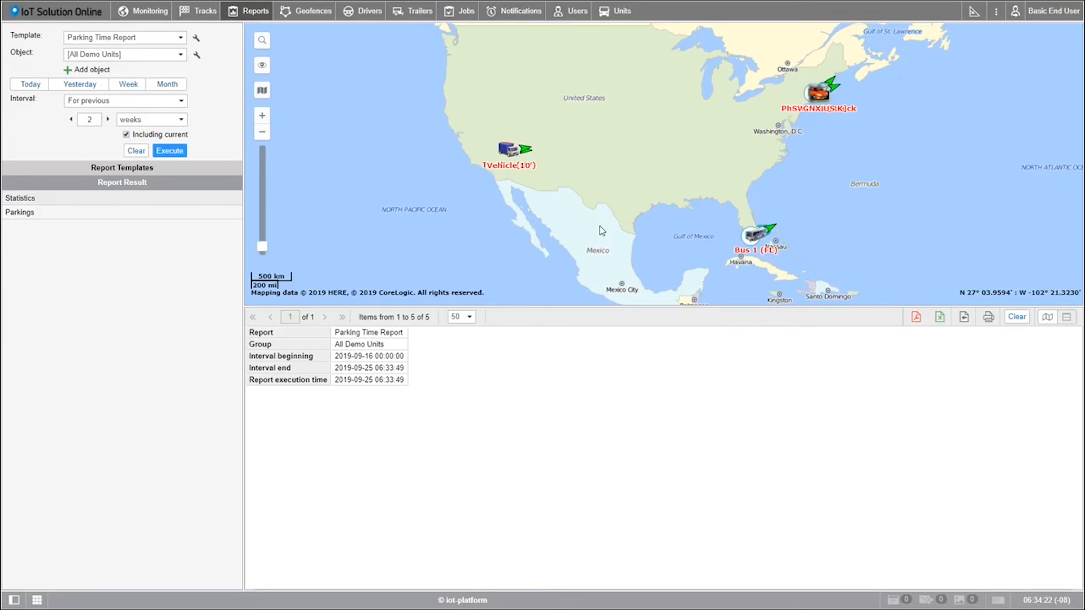
mouse_move(727, 216)
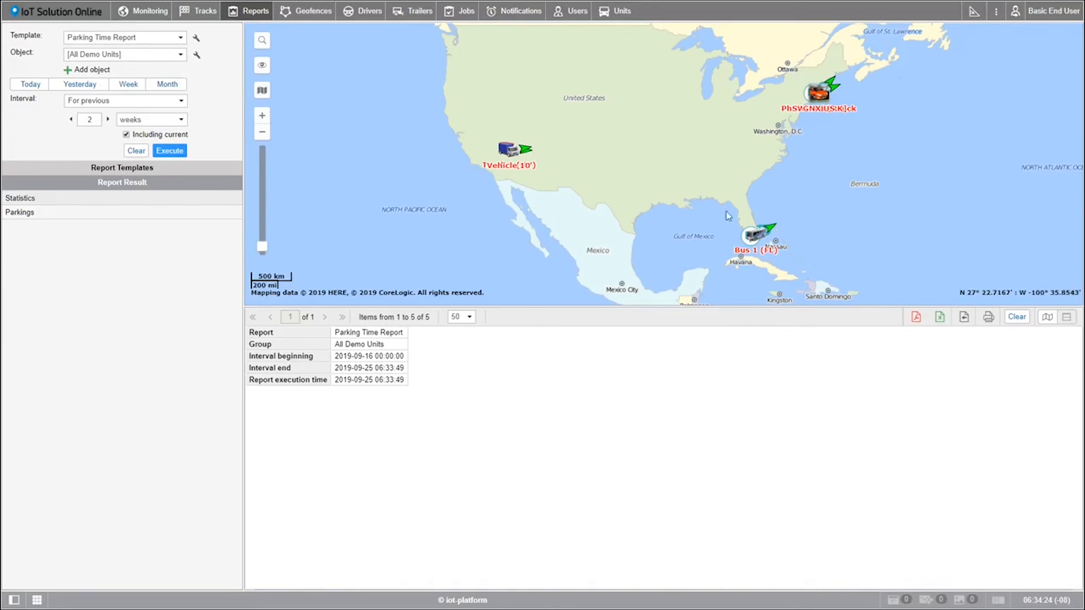